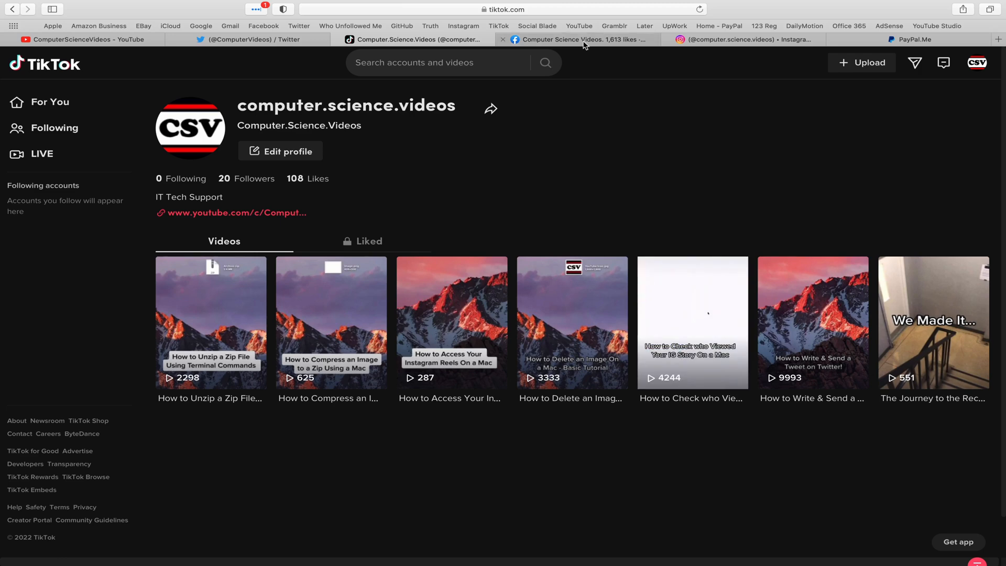
Switch to the Facebook tab and close the Safari window of social media pages.
left_click(576, 39)
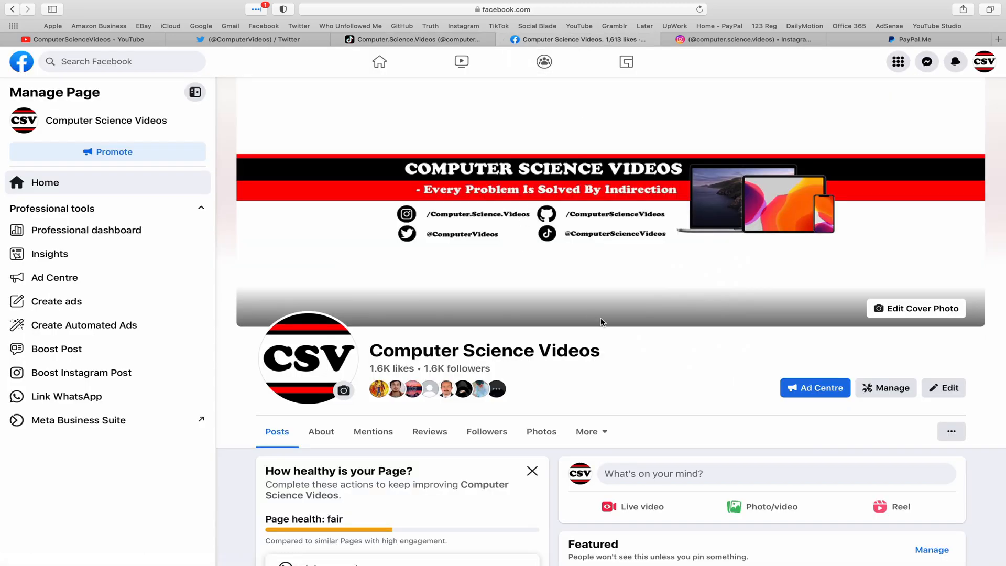
left_click(729, 38)
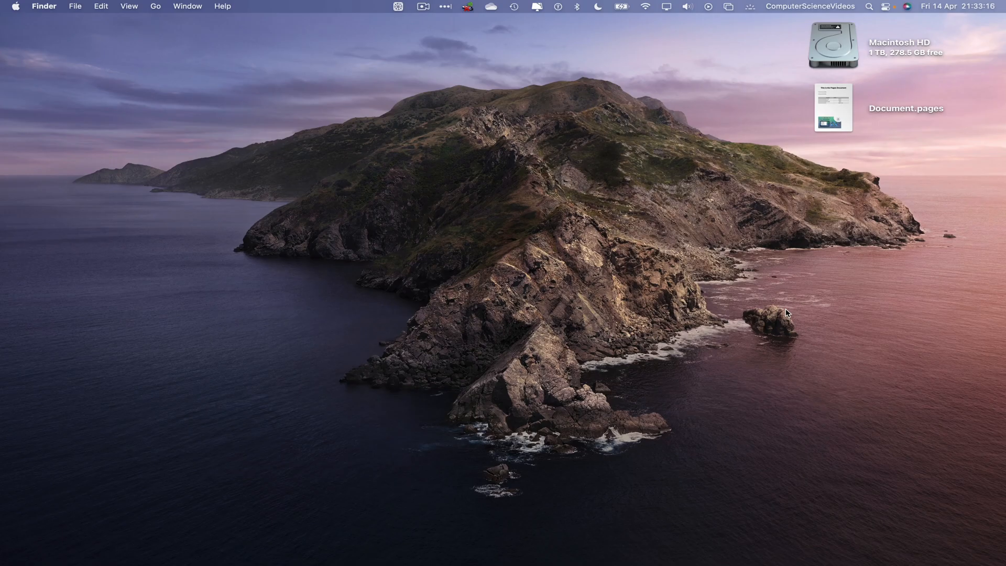
mouse_move(783, 348)
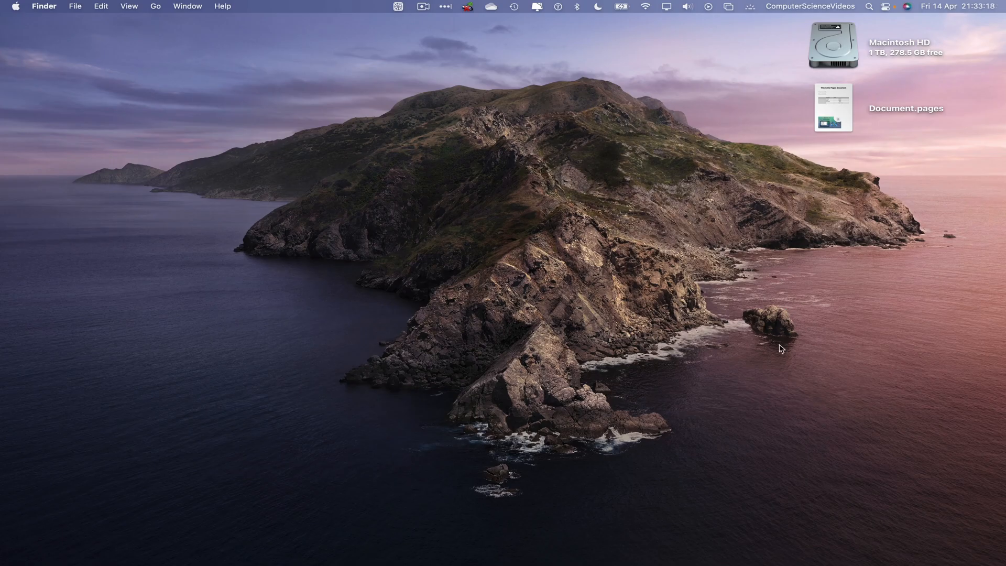
mouse_move(411, 381)
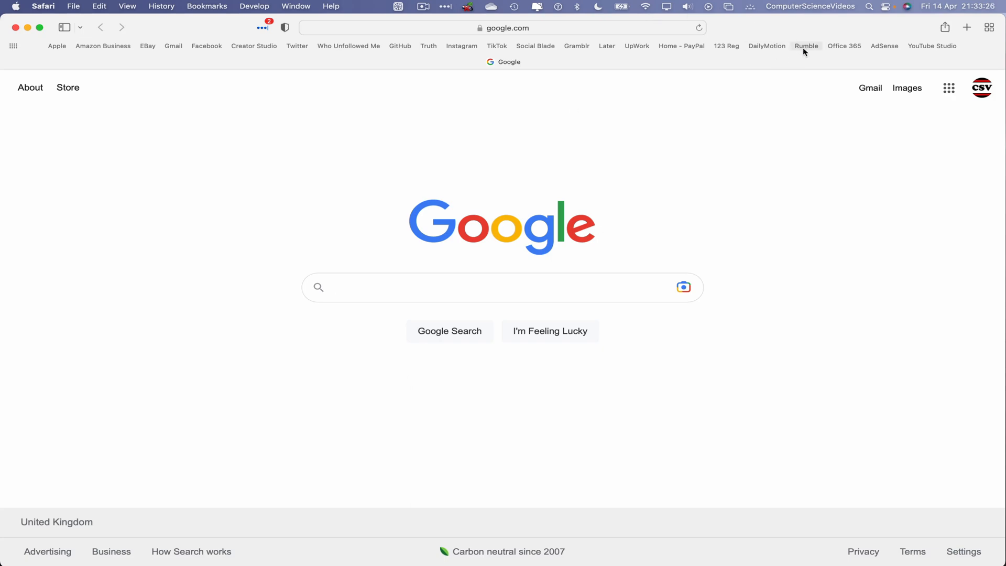
Go to the Rumble account's All Videos page via the Favorites bookmark.
left_click(807, 45)
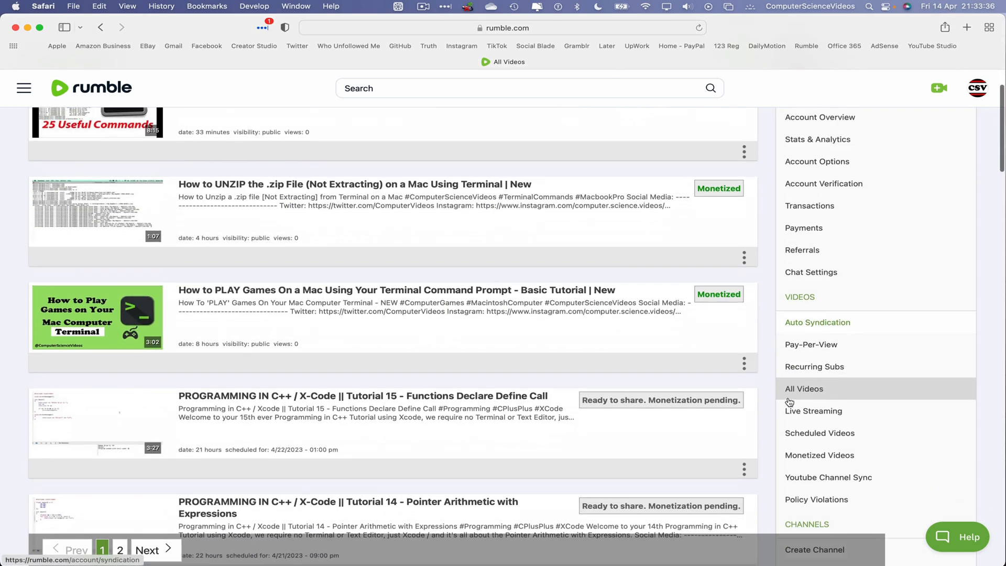
Show the Scheduled Videos list with C++ Tutorial 15 at the top.
left_click(820, 433)
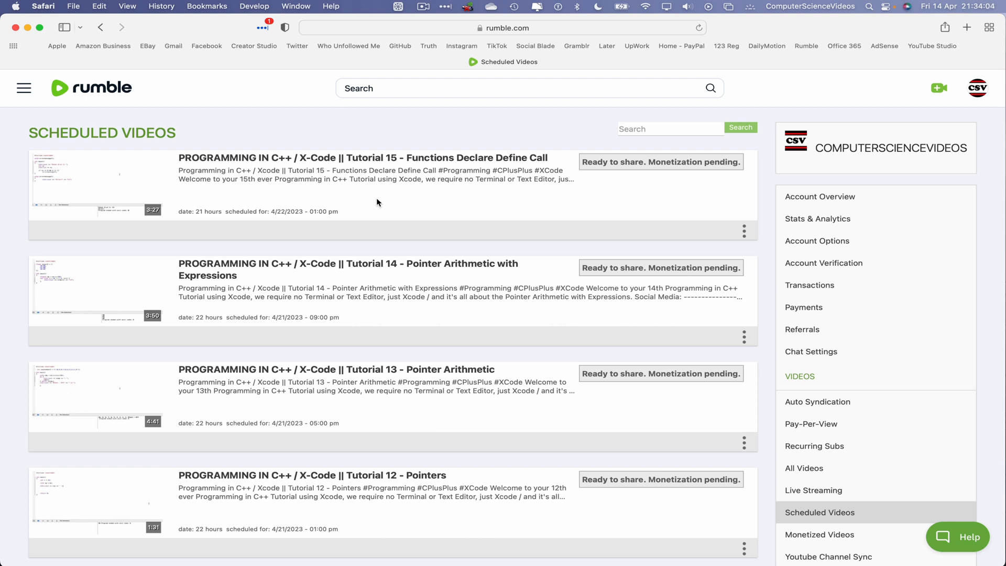
mouse_move(423, 208)
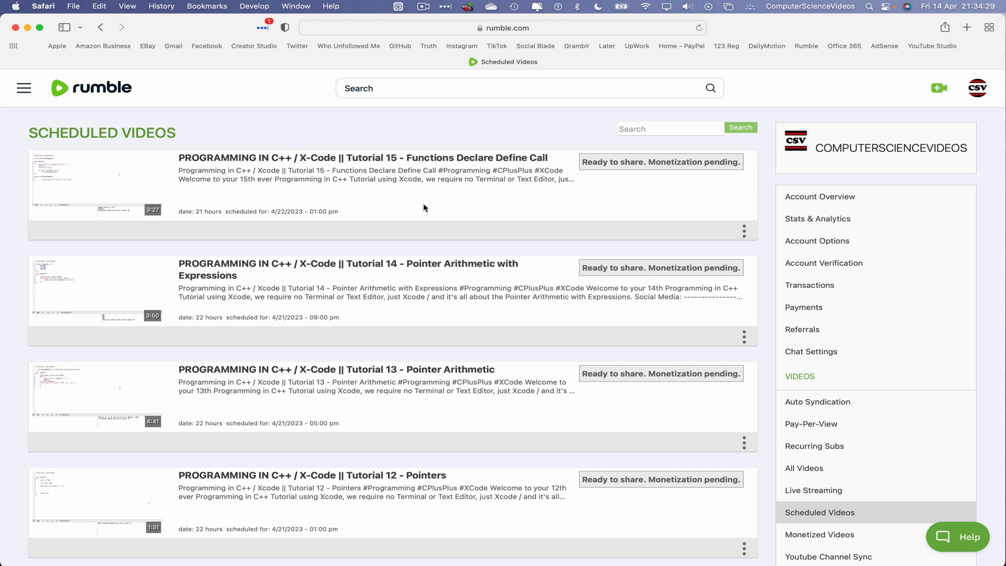
mouse_move(645, 178)
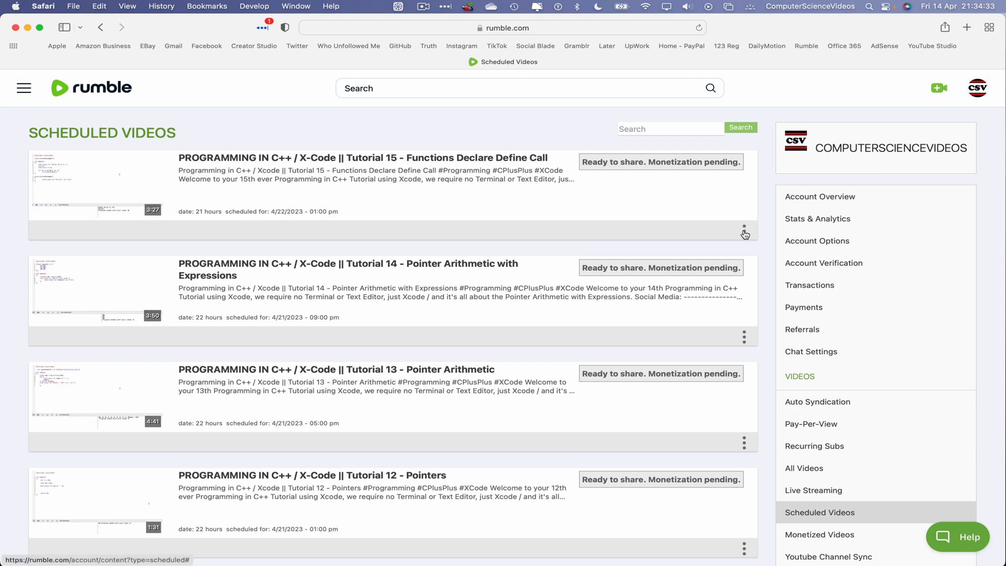
Delete the Tutorial 15 video via its three-dot menu and confirm, leaving Tutorial 14 first.
left_click(745, 228)
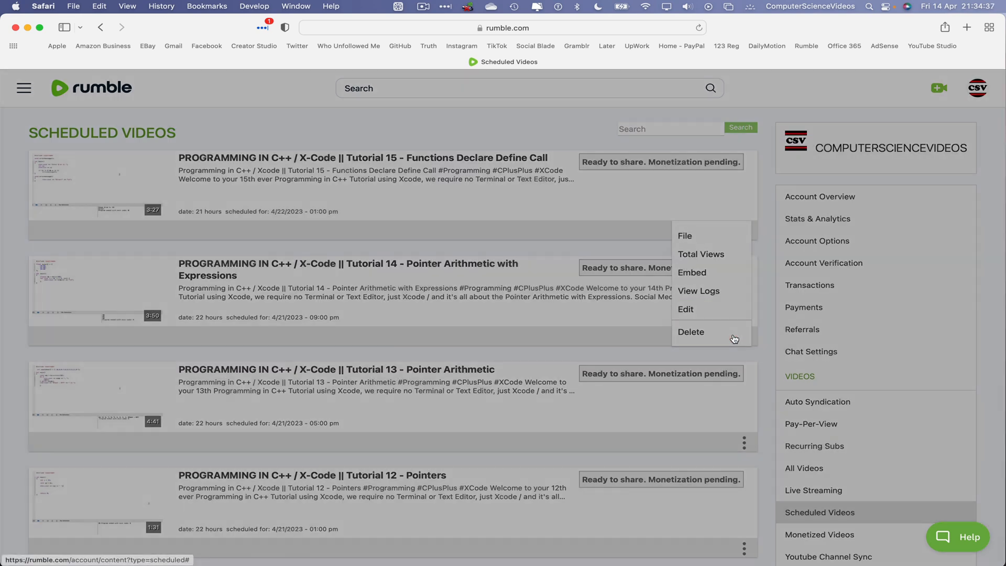
left_click(691, 332)
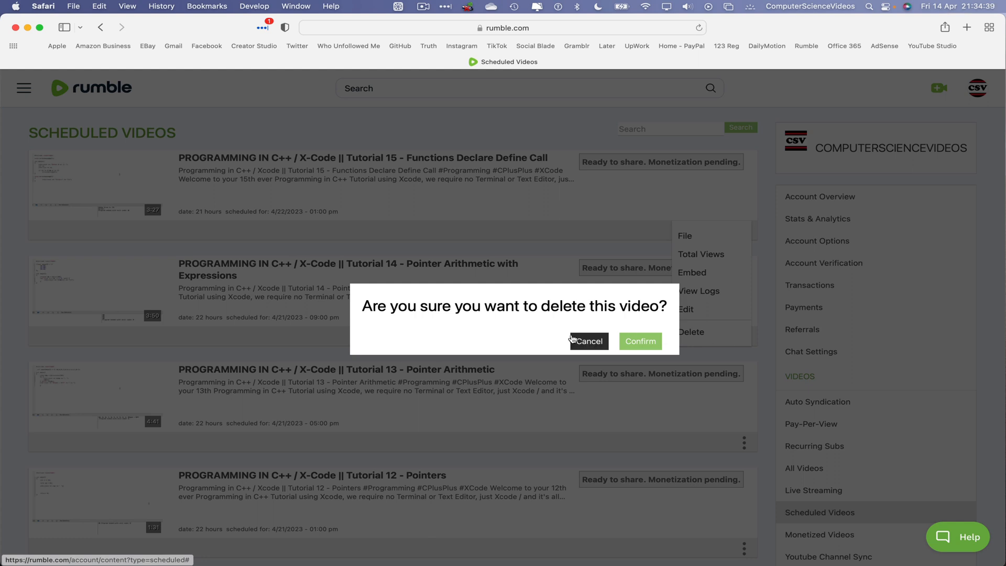
mouse_move(465, 339)
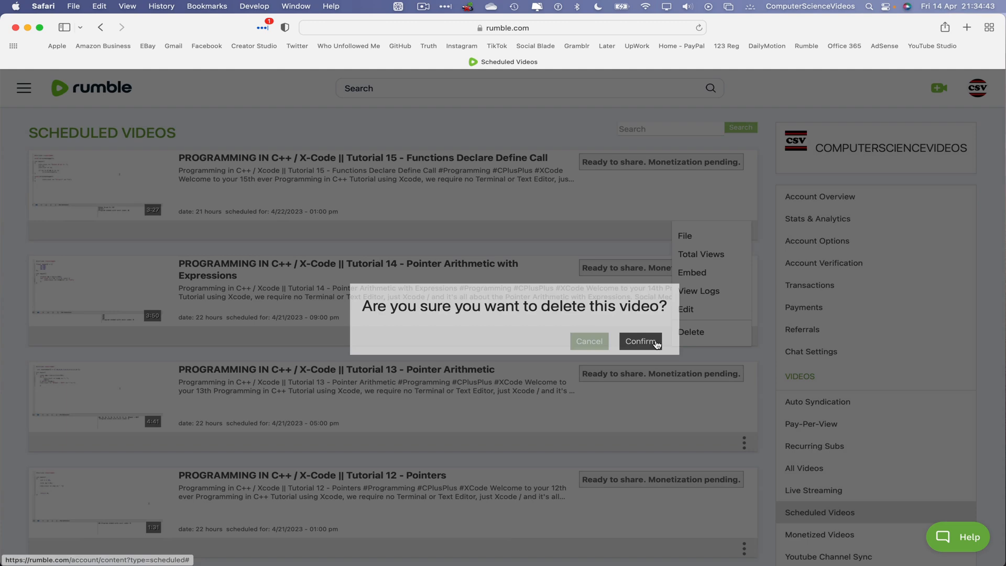
left_click(640, 341)
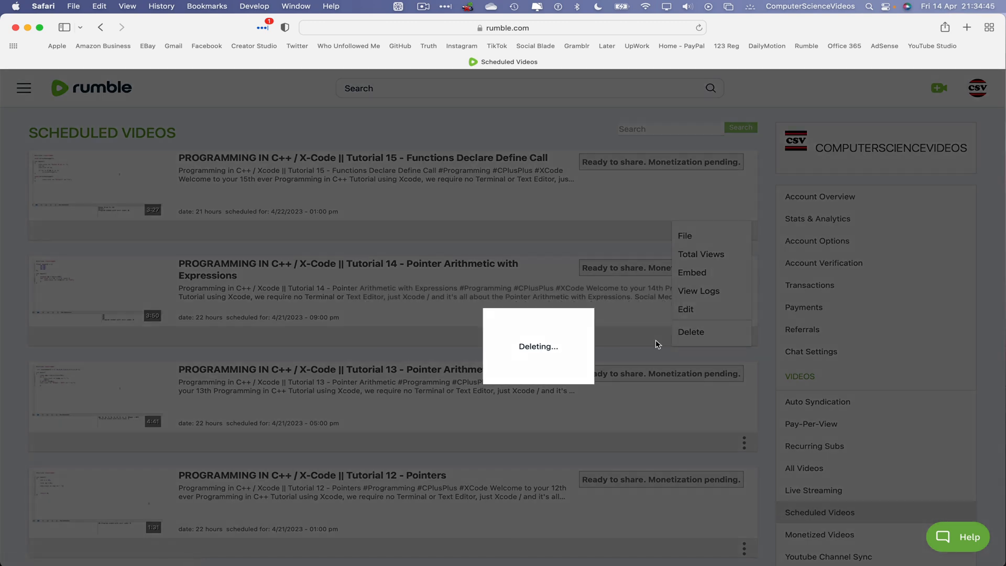
left_click(691, 332)
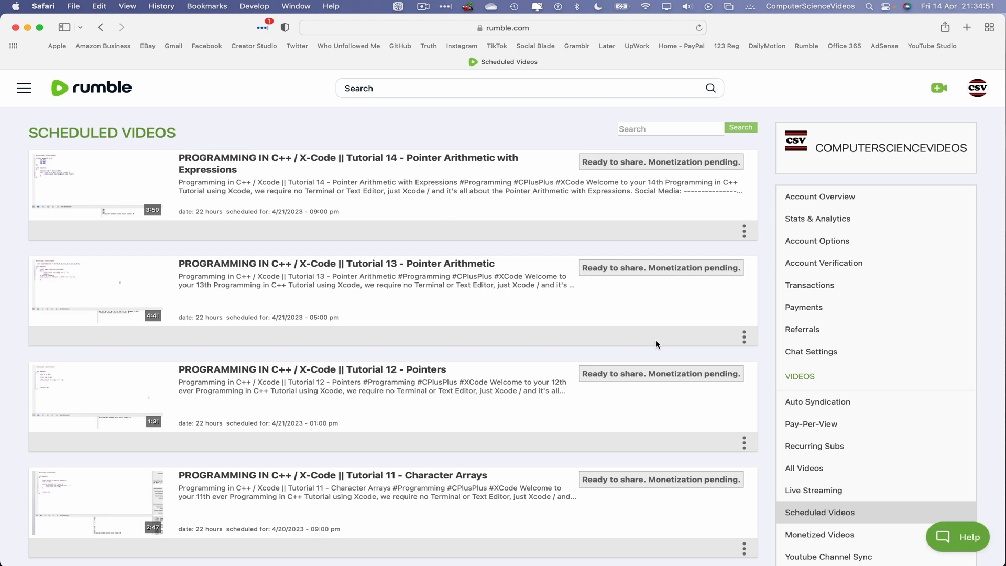
left_click(43, 7)
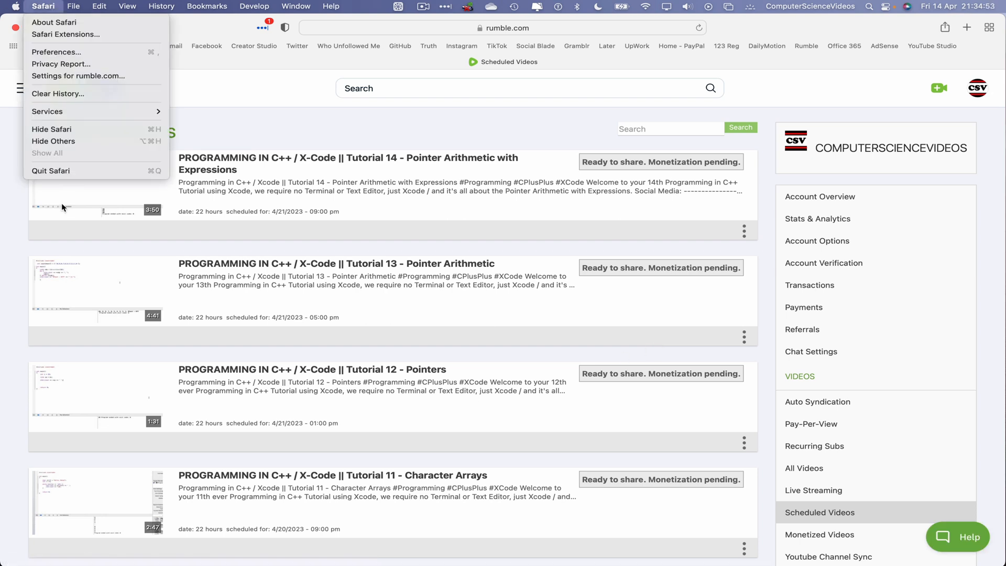